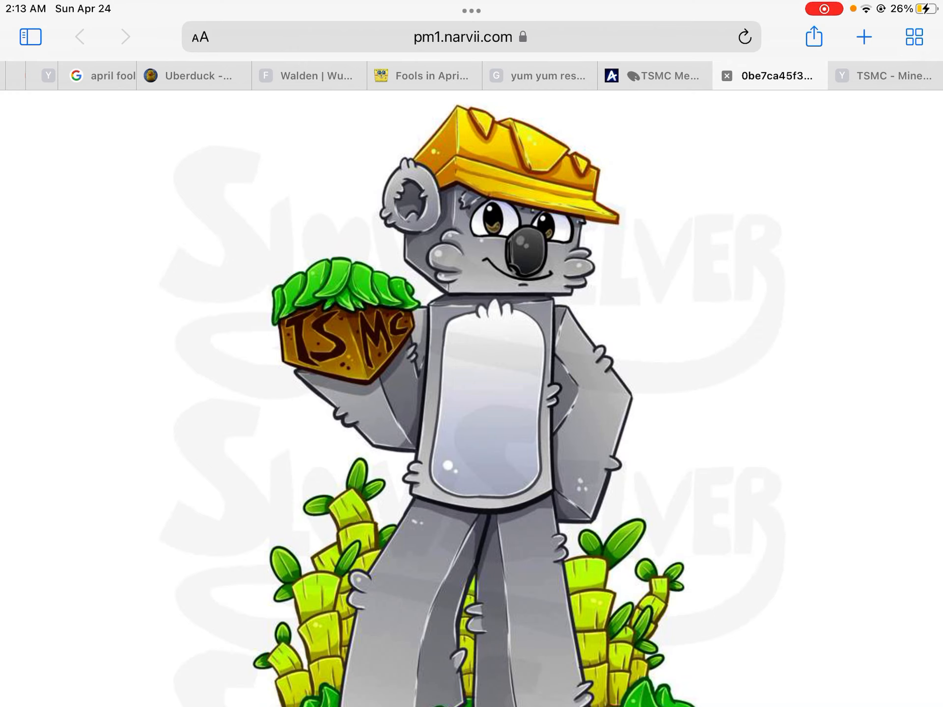
Switch to the 'TSMC - Minecraft' tab to show the channel's home page
click(884, 75)
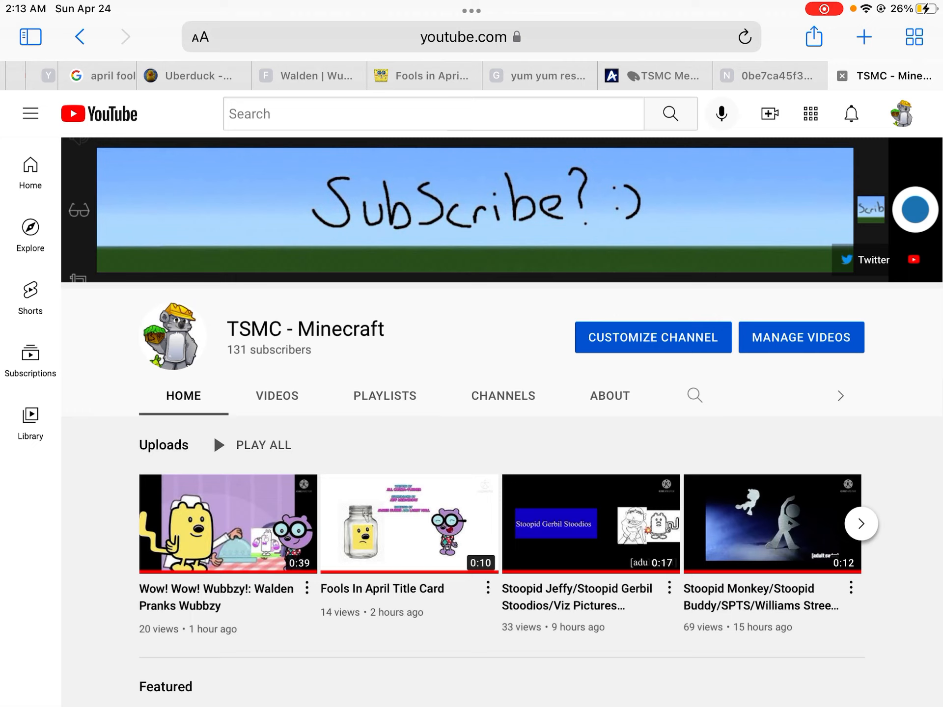
click(276, 396)
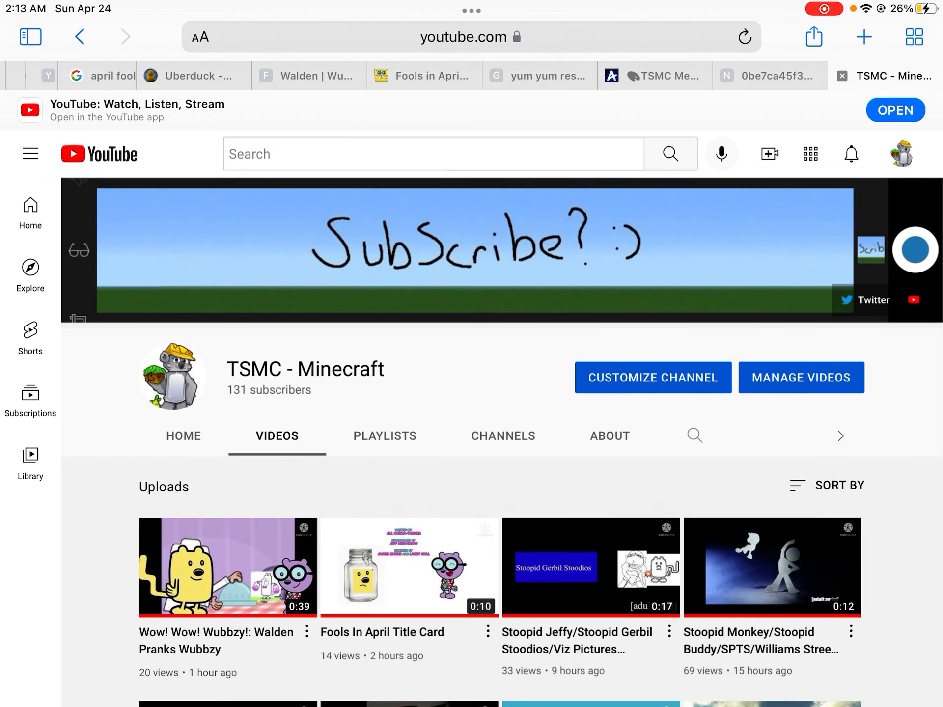
scroll(down, 3)
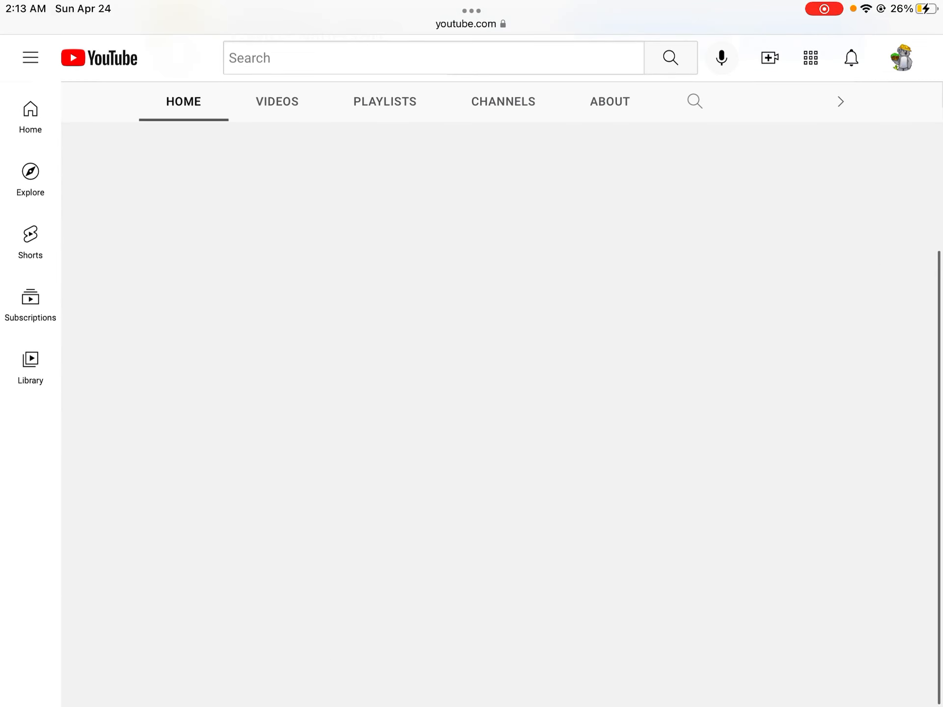
click(276, 101)
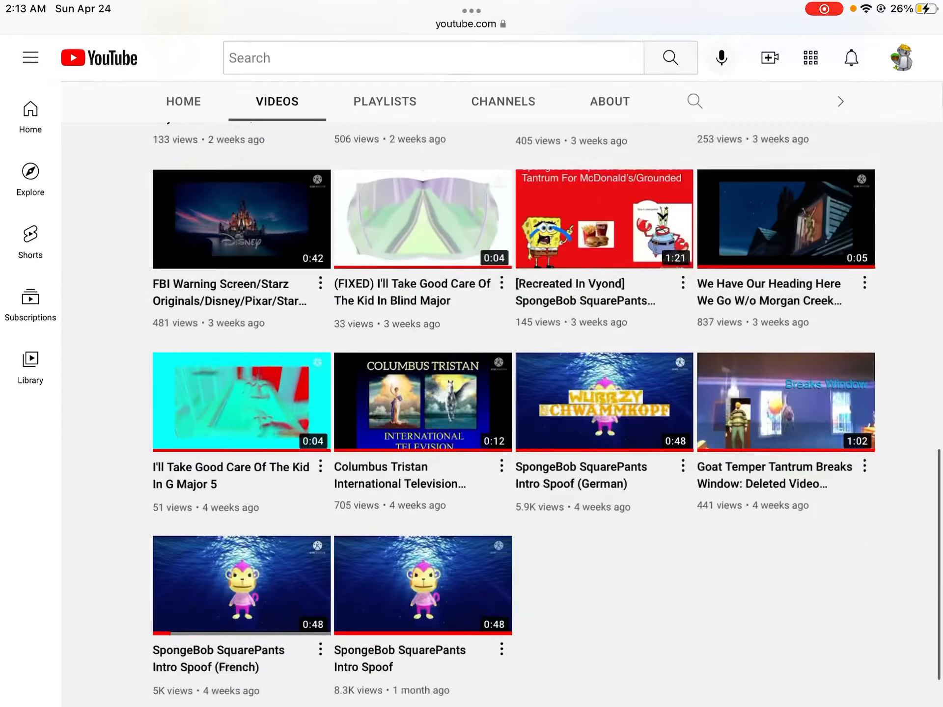
scroll(down, 3)
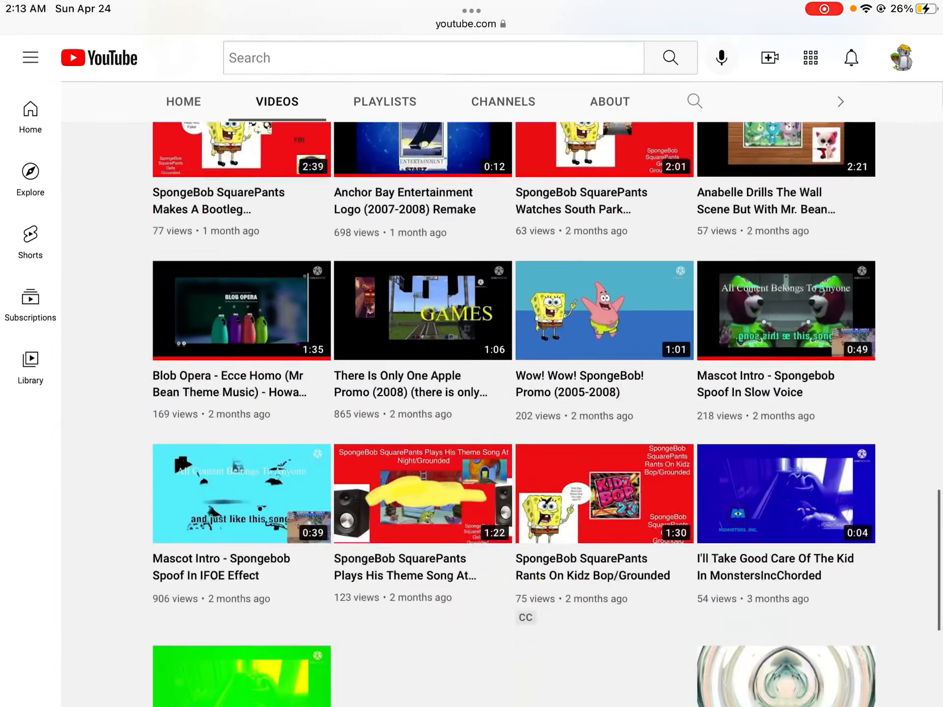
scroll(down, 3)
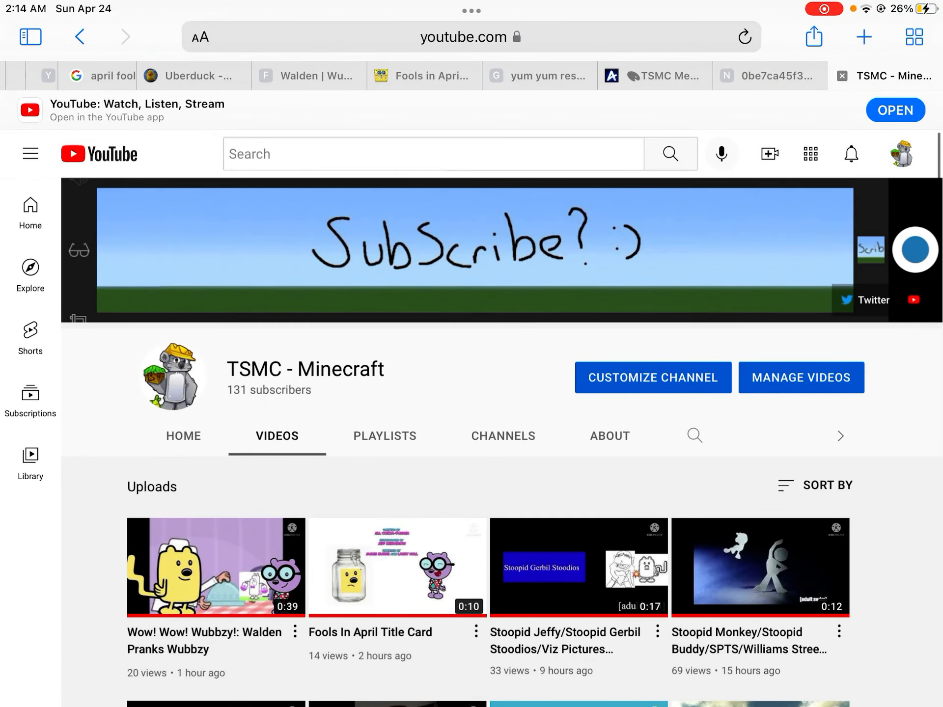
scroll(down, 3)
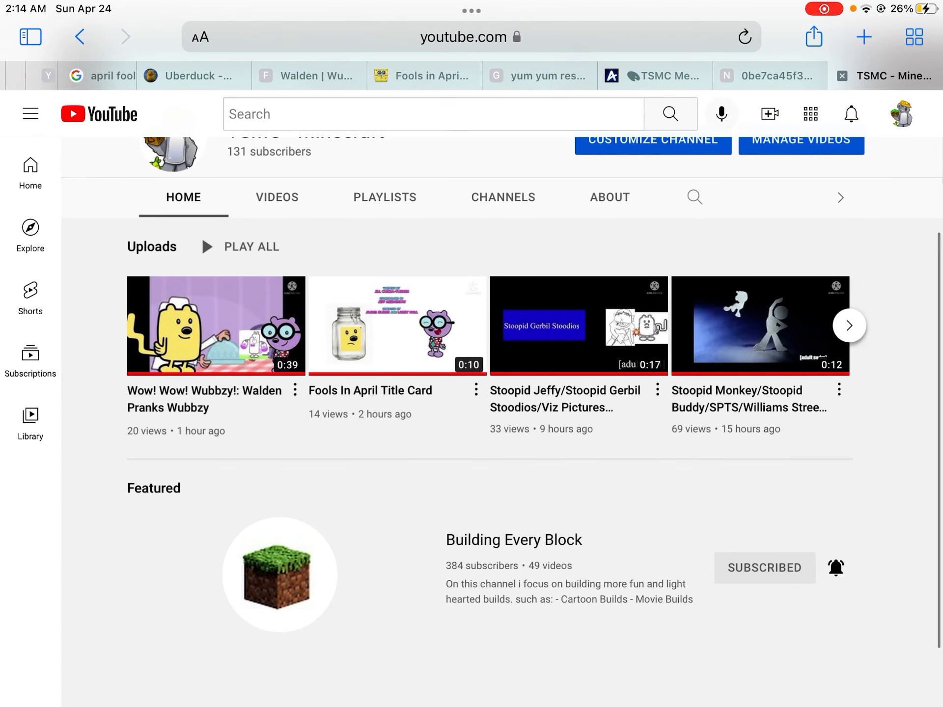